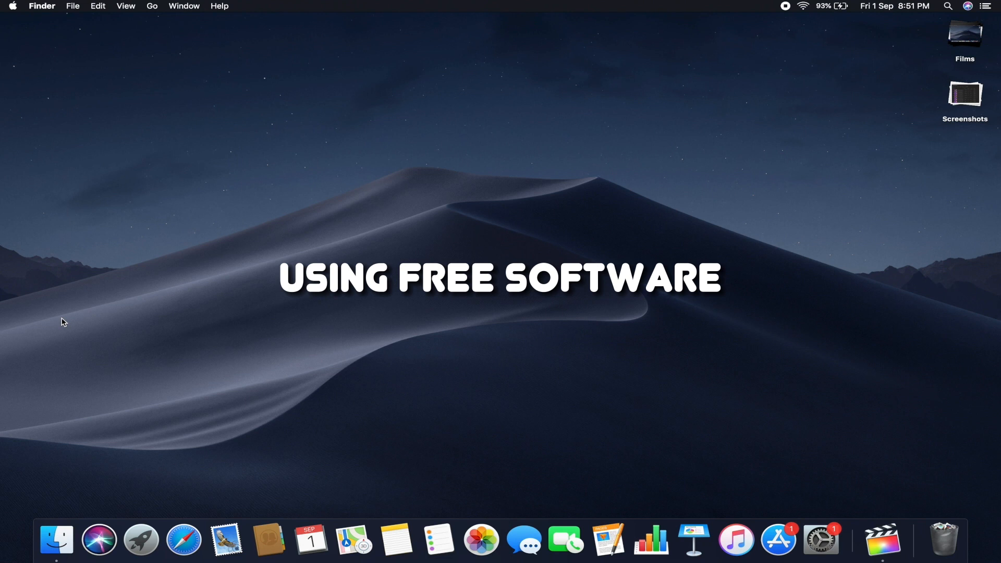
Launch Safari and run a Google search for 'max fan control'
left_click(183, 539)
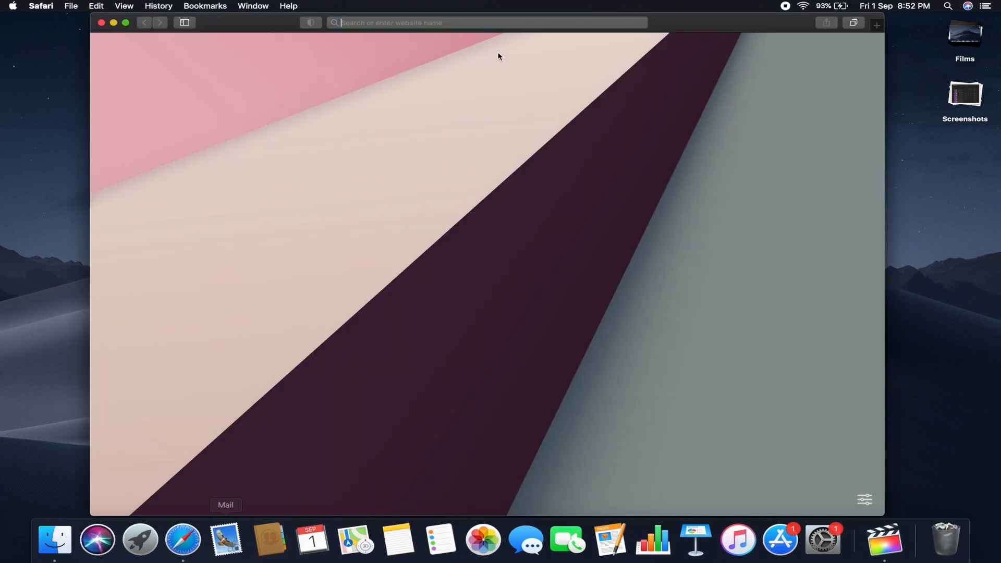
type("max fan")
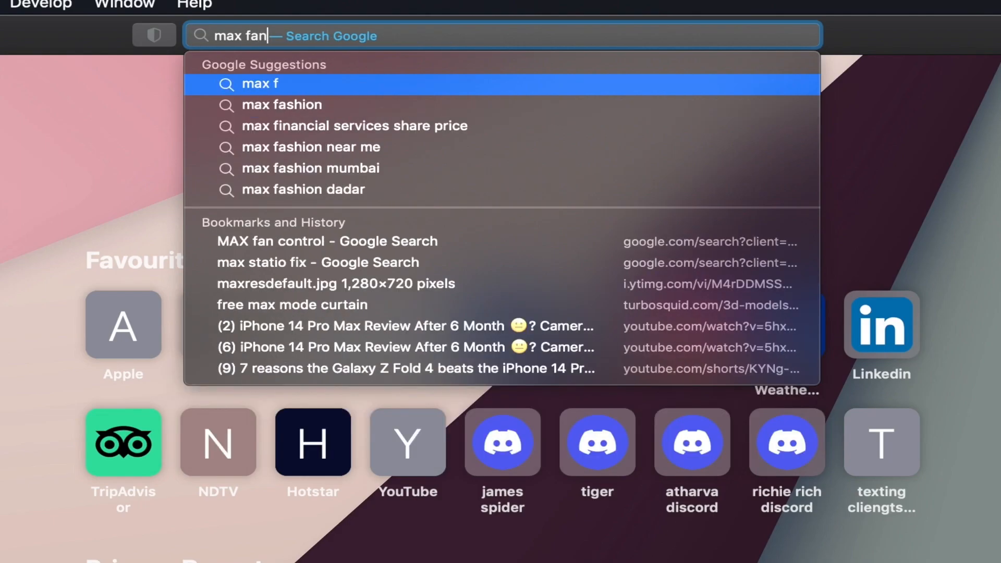
left_click(327, 241)
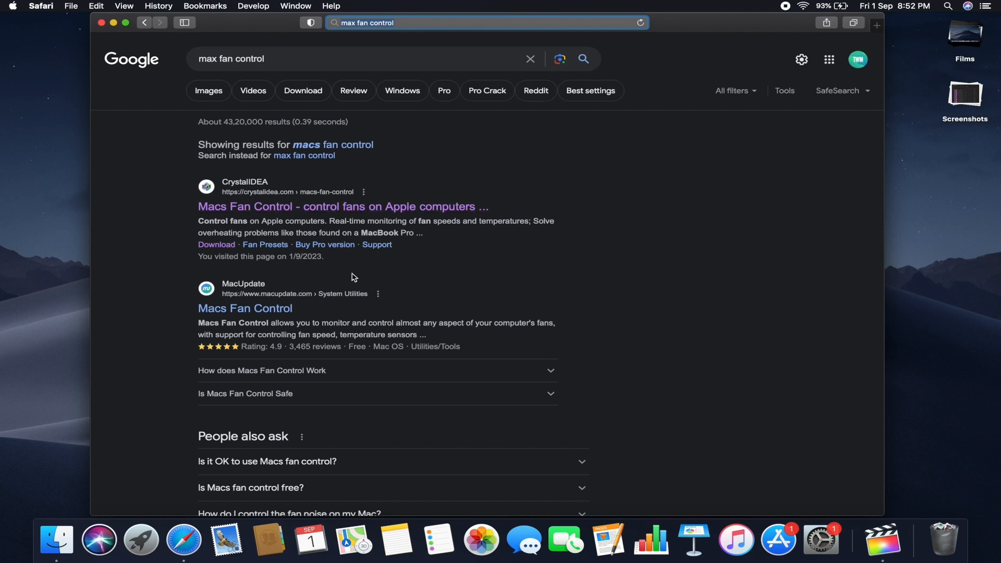
mouse_move(448, 207)
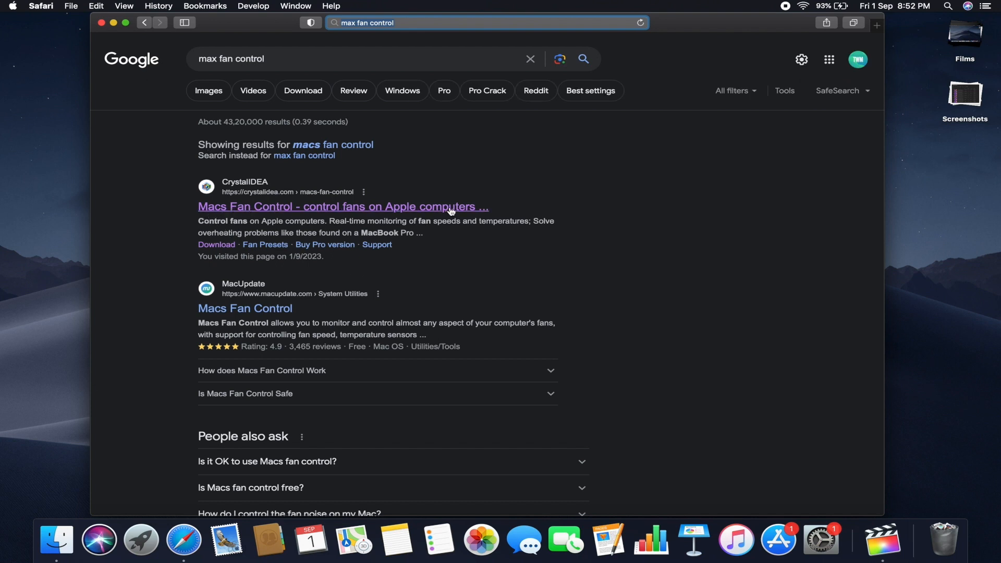
Start the Macs Fan Control macOS download (21.1 MB) from CrystalIDEA and minimise Safari
left_click(343, 207)
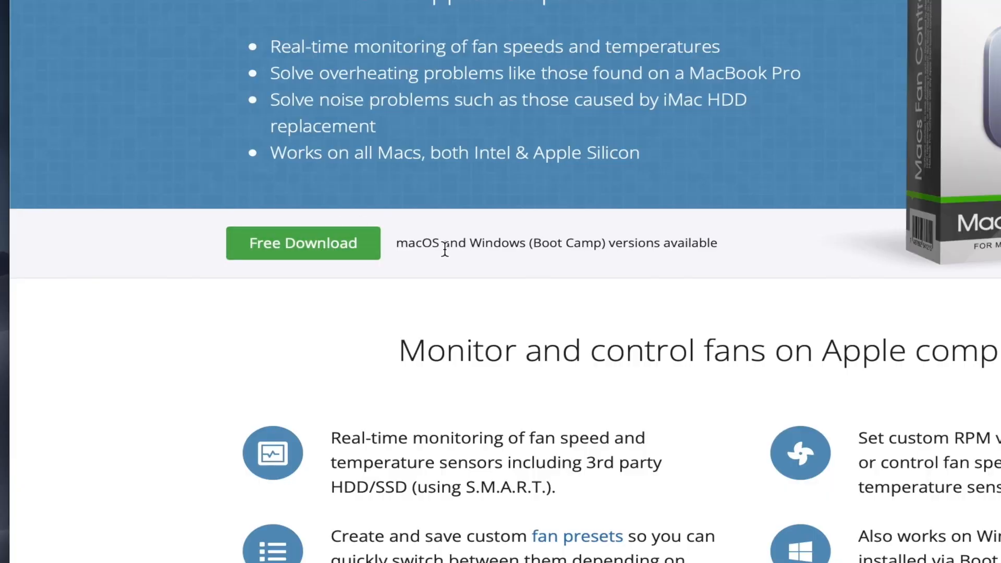
left_click(302, 244)
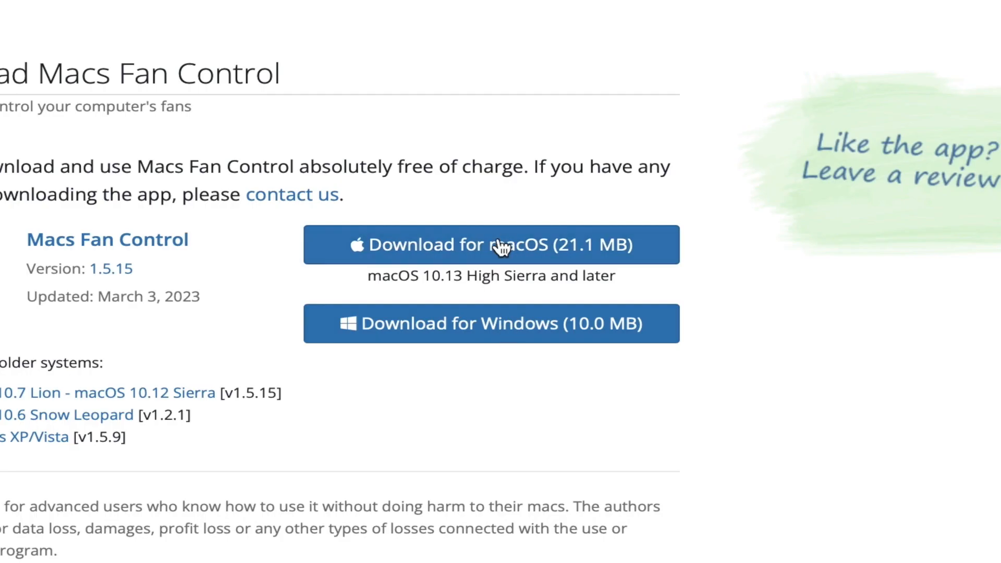
mouse_move(472, 223)
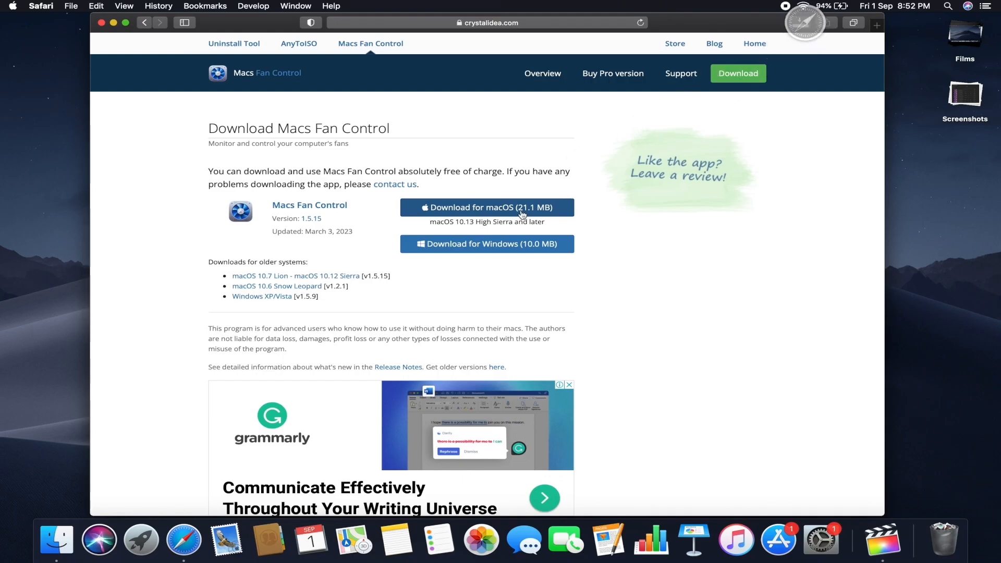
left_click(113, 22)
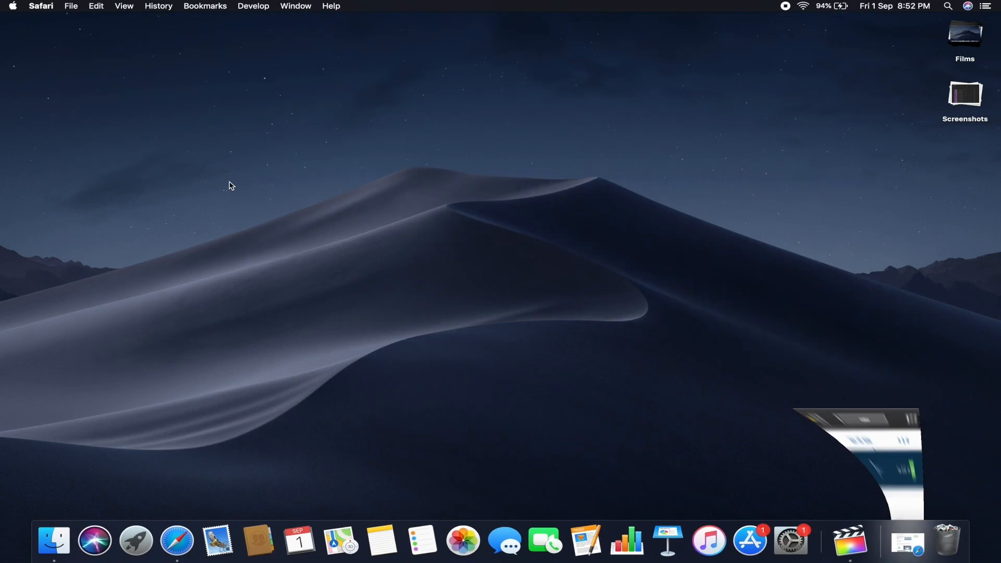
Launch Macs Fan Control from Finder's Applications folder
left_click(54, 540)
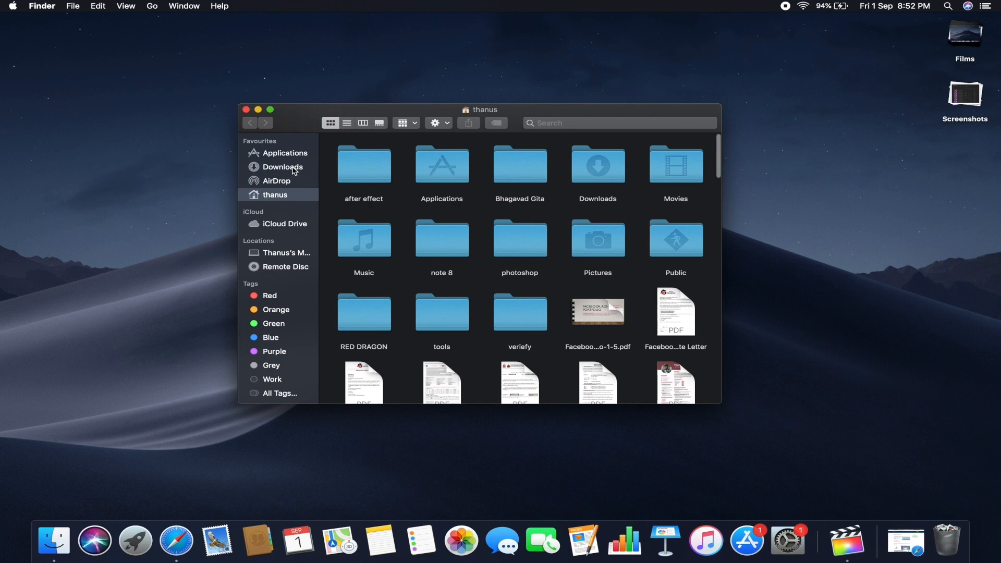
left_click(285, 153)
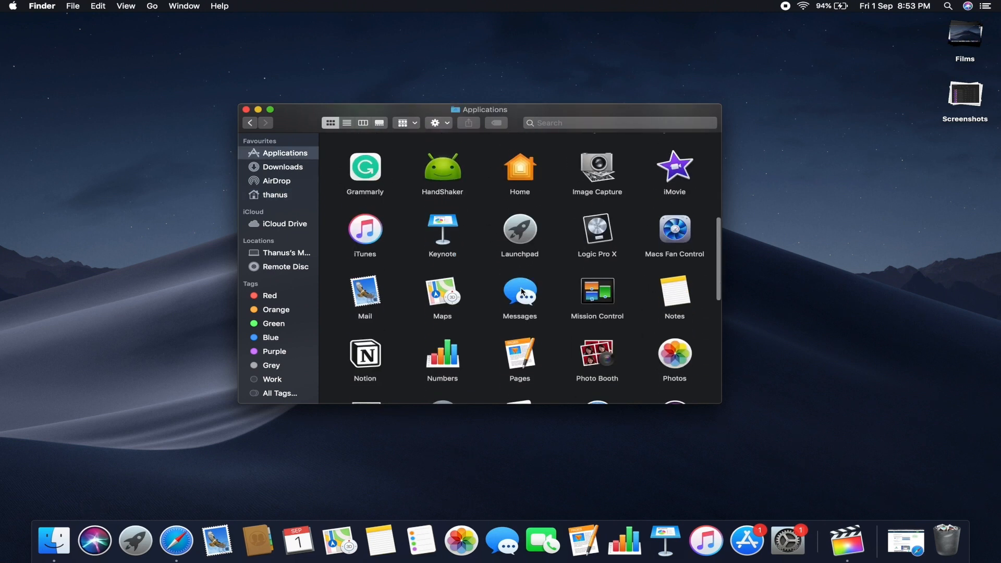
scroll("up", 3)
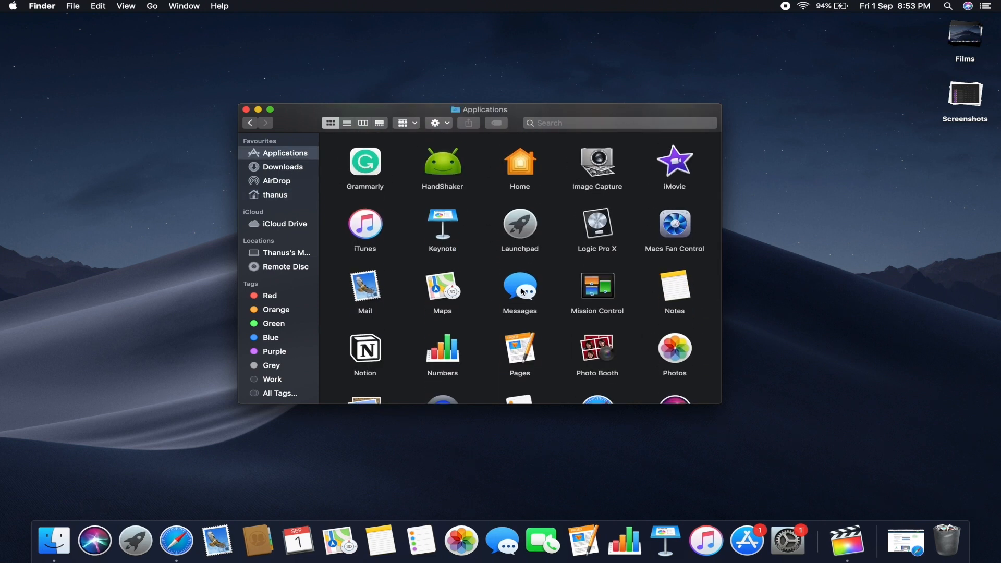
double_click(674, 225)
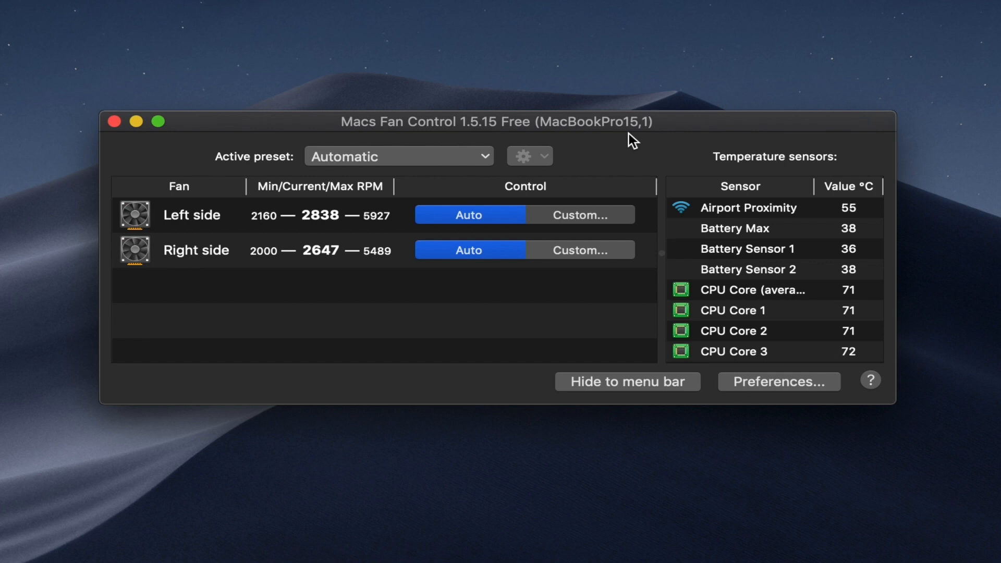
mouse_move(264, 225)
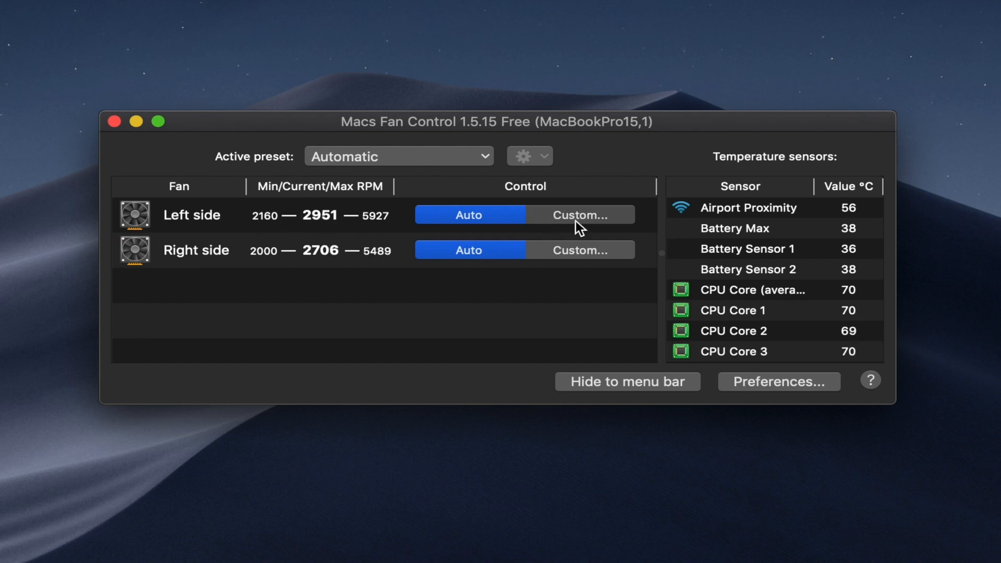
left_click(581, 215)
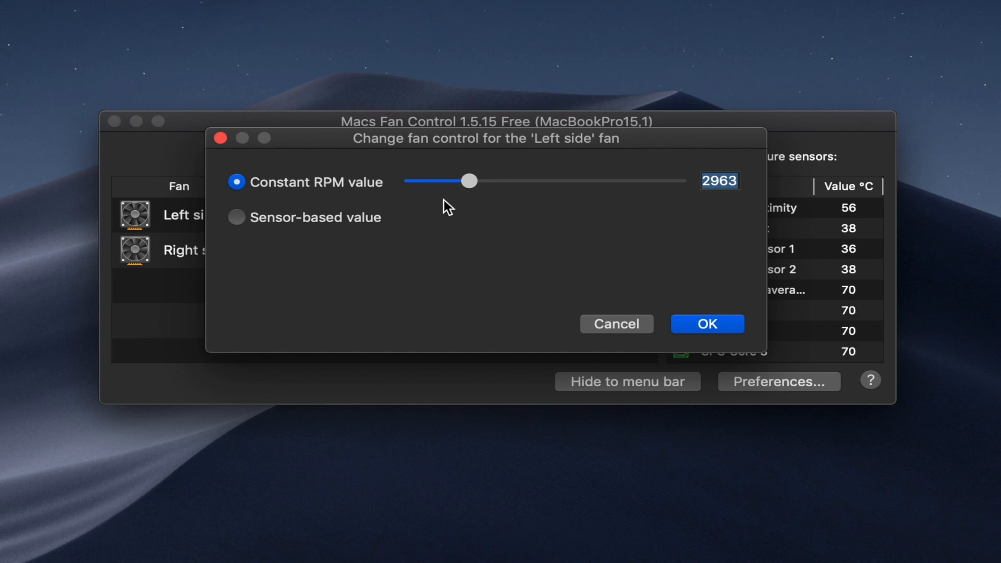
left_click(237, 217)
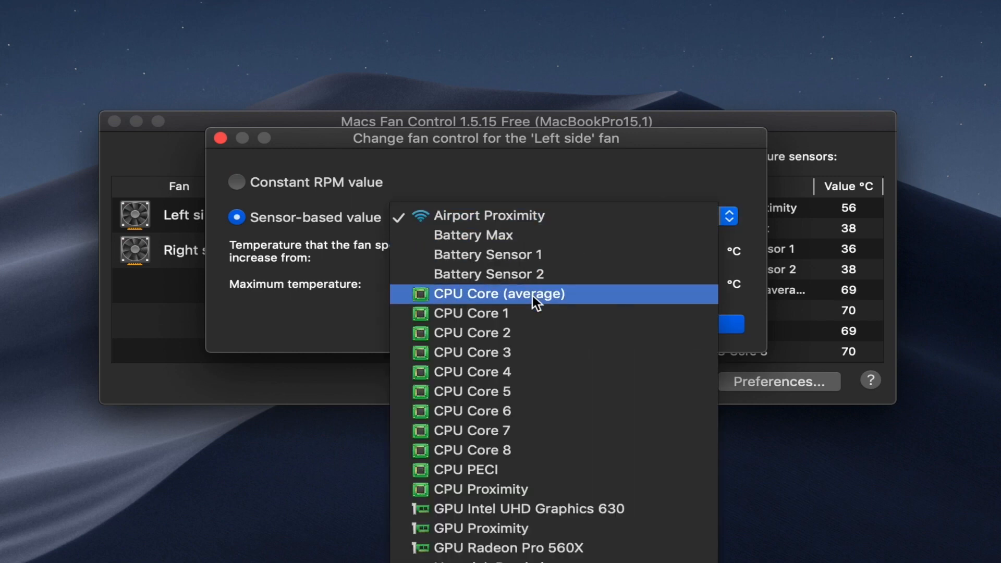
left_click(500, 294)
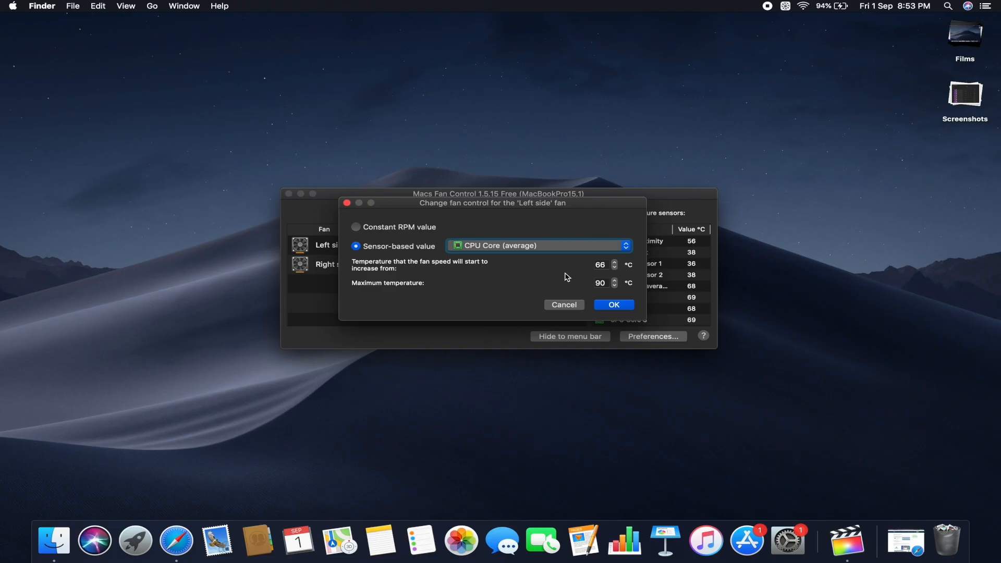
left_click(564, 304)
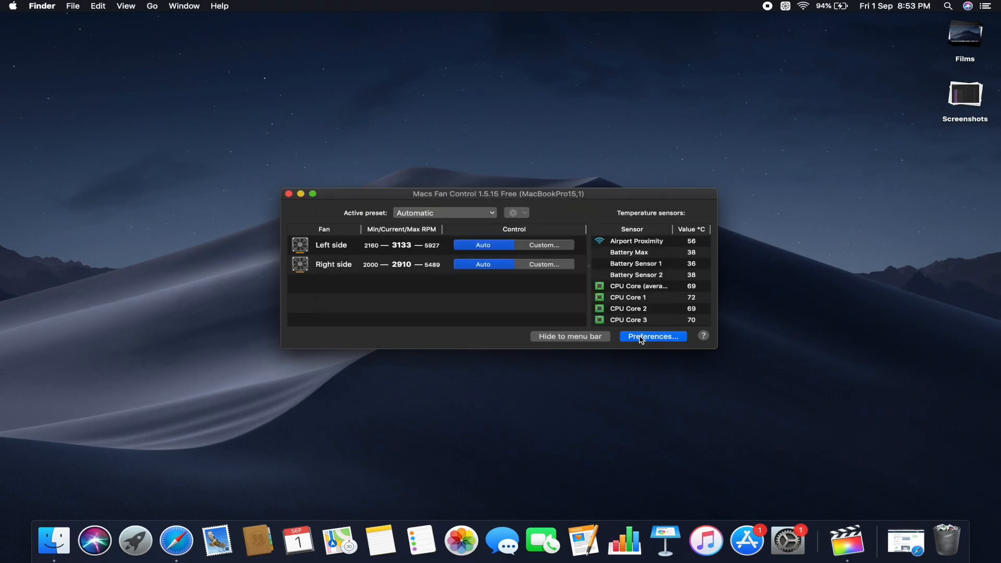
Enable 'Autostart minimized when you log in' in Preferences General settings
left_click(653, 337)
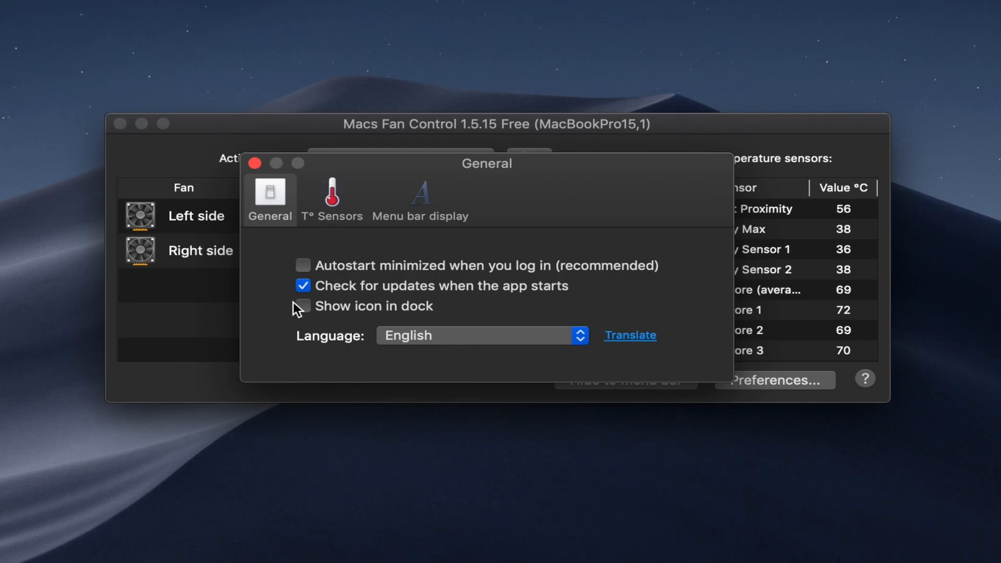
left_click(303, 266)
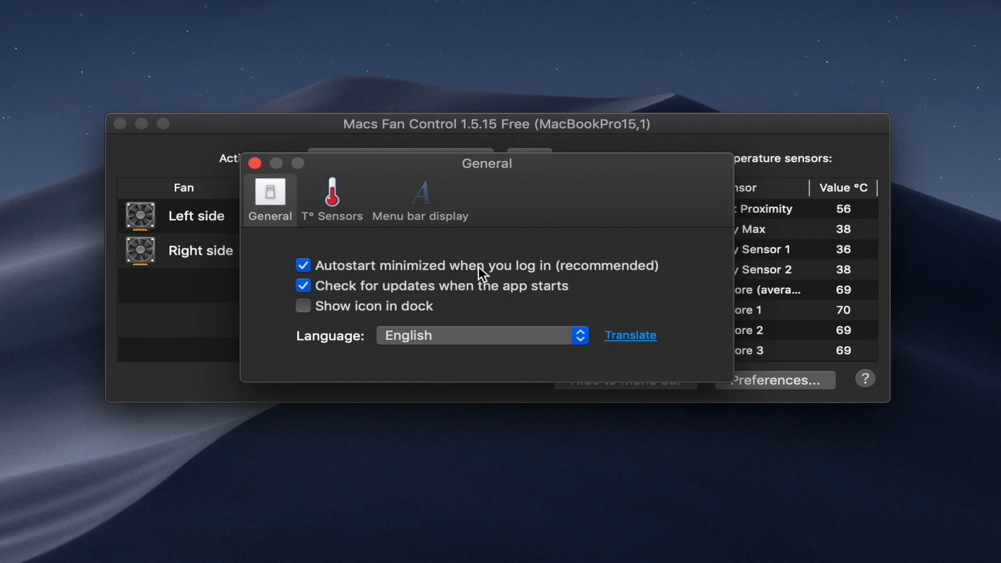
mouse_move(456, 271)
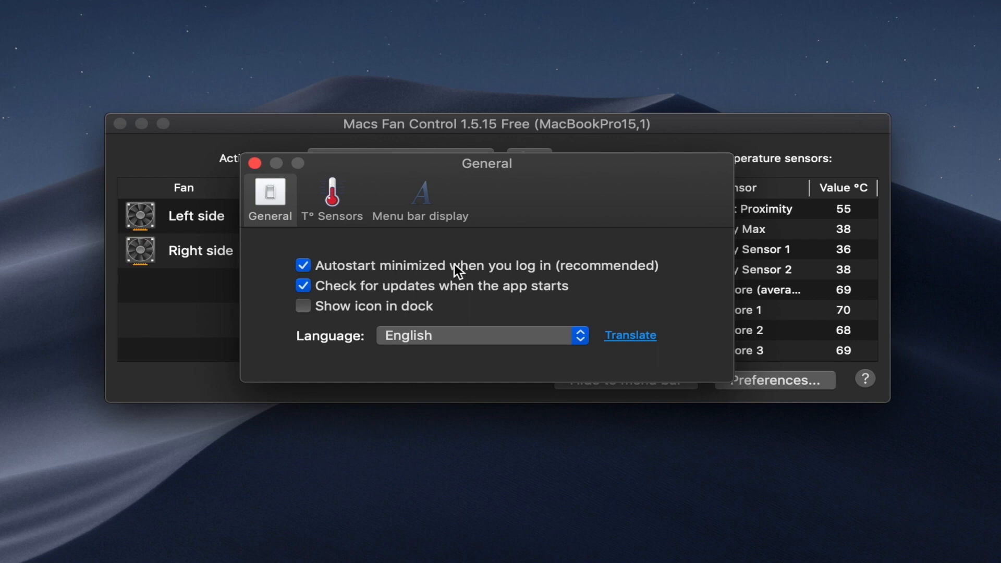
left_click(255, 164)
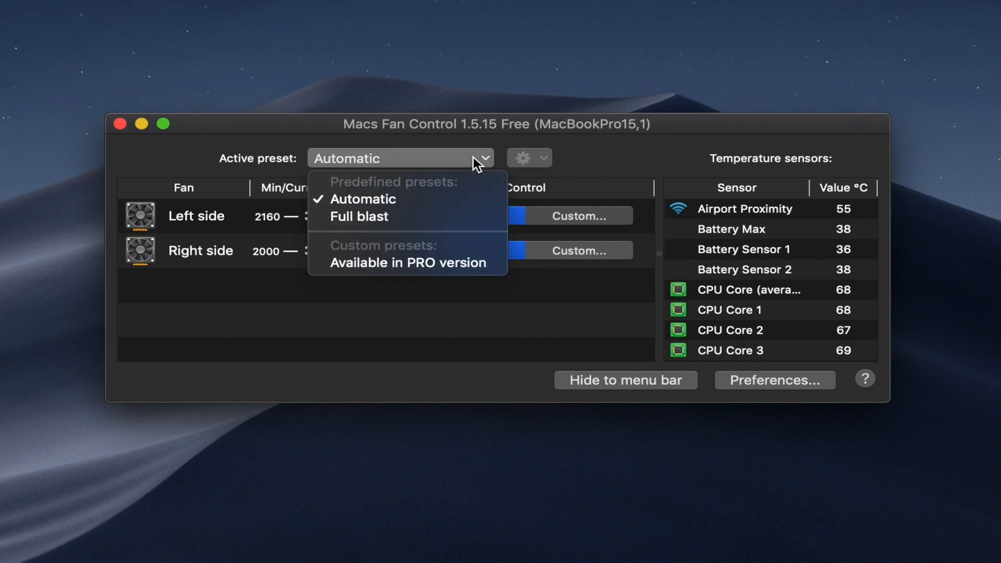
Make Full blast the active preset and check the left fan's constant RPM of 5927
left_click(363, 198)
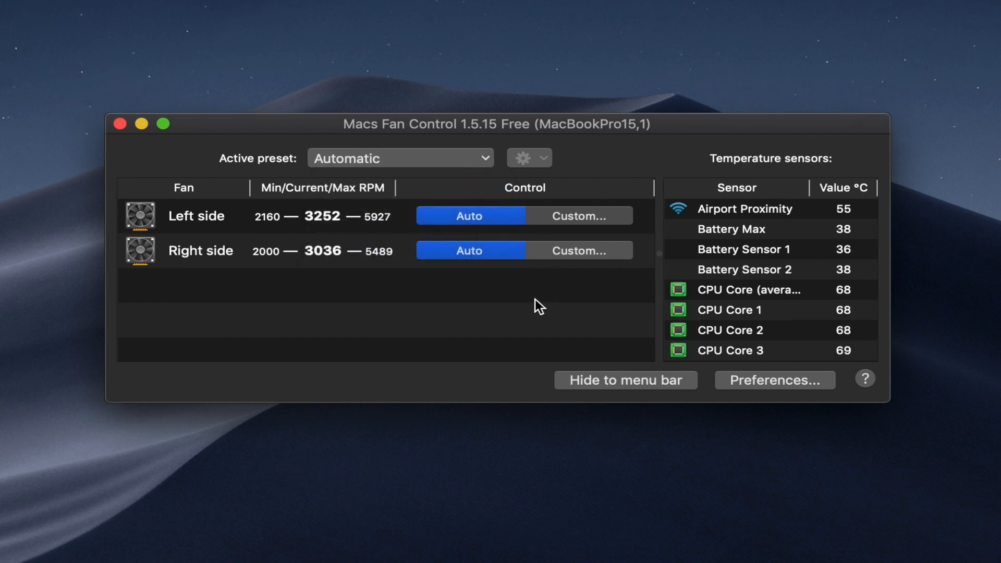
left_click(400, 157)
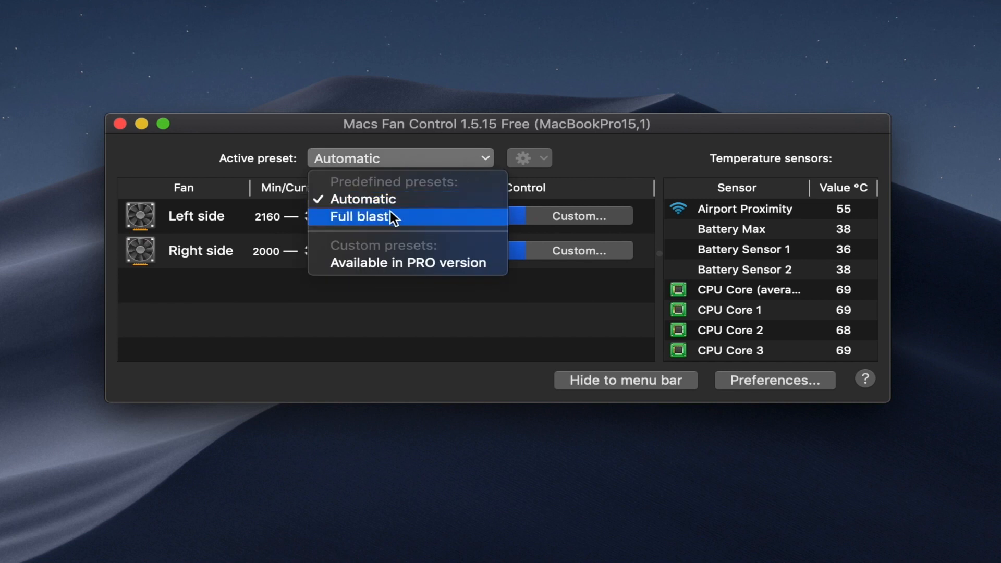
left_click(355, 217)
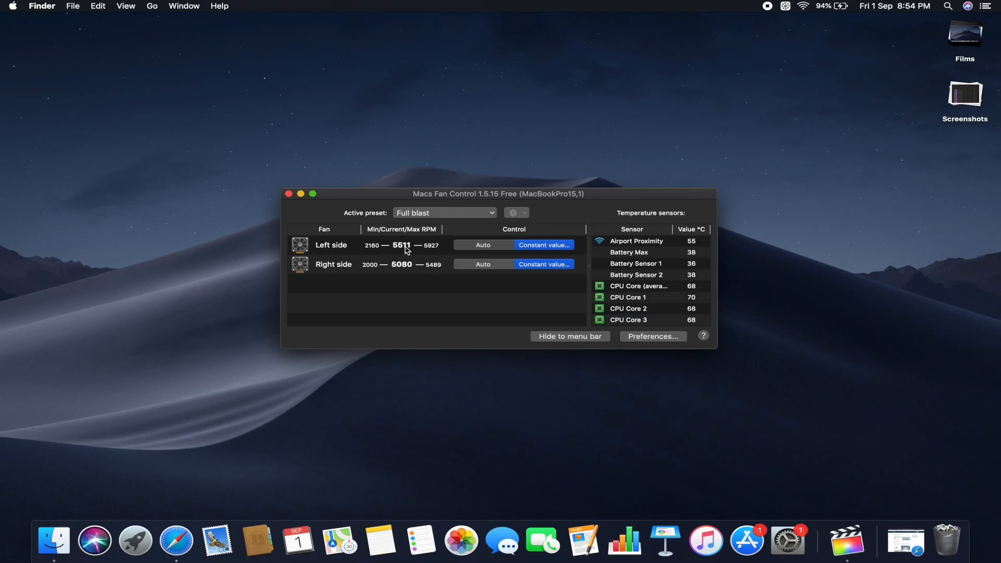
left_click(543, 244)
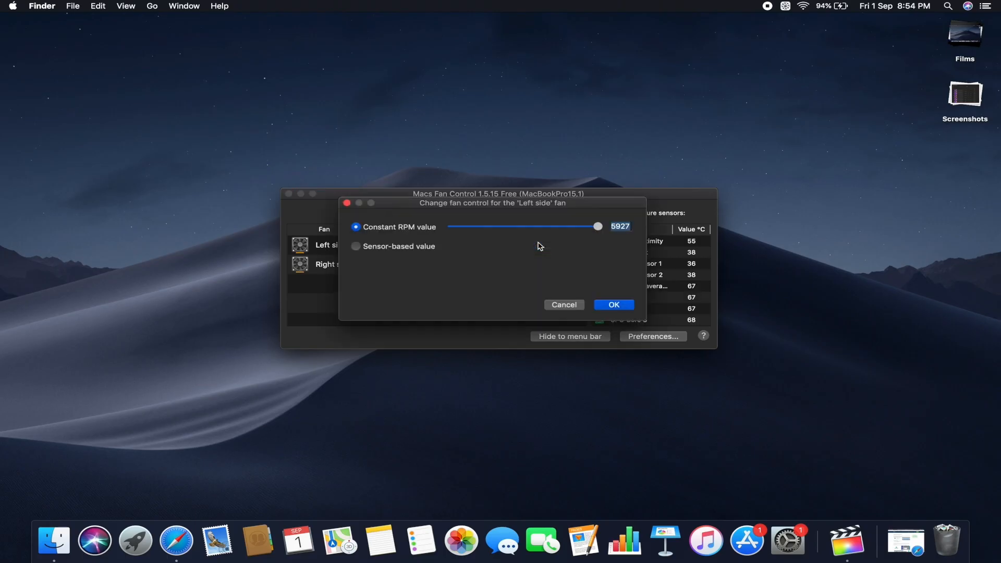